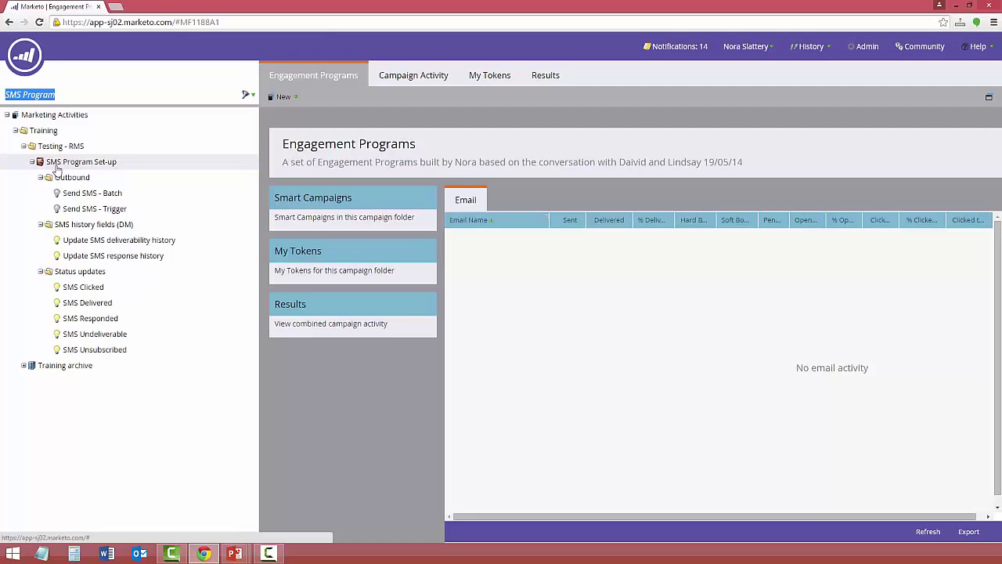
- Open SMS Program Set-up and add a Rich Text token named SMS Message
click(81, 162)
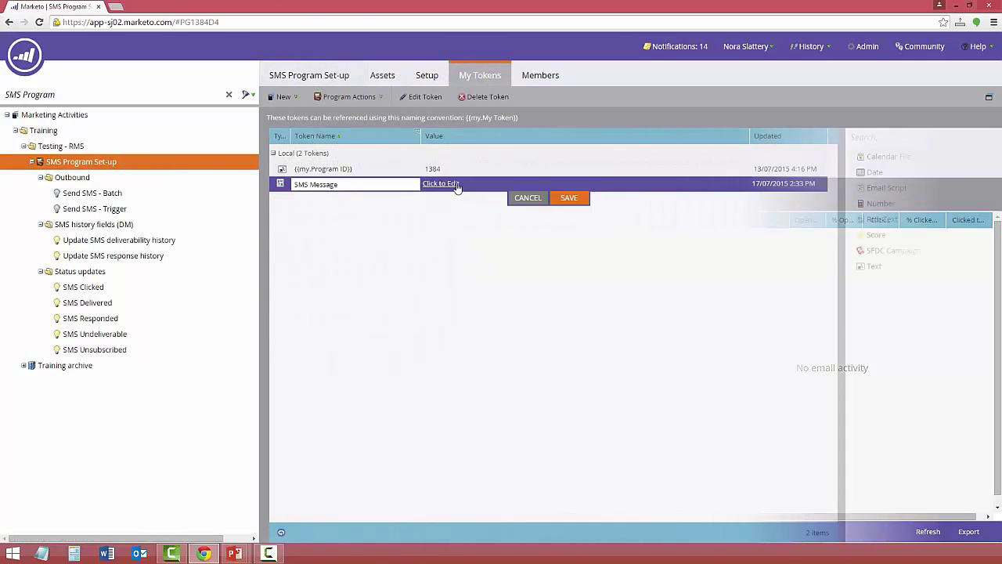
- Enter a test SMS message with an unsubscribe link as the token value and save it
click(441, 183)
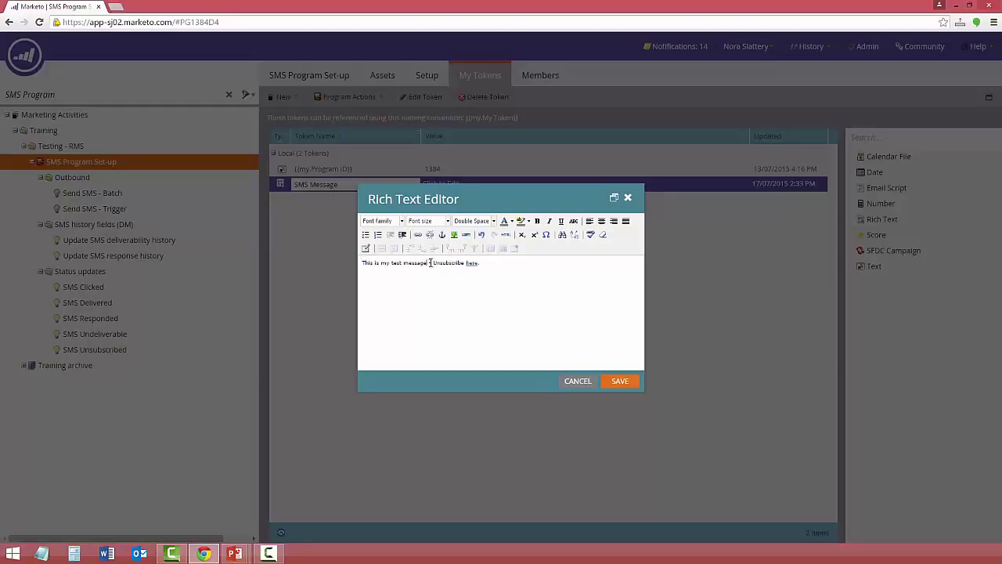
click(620, 381)
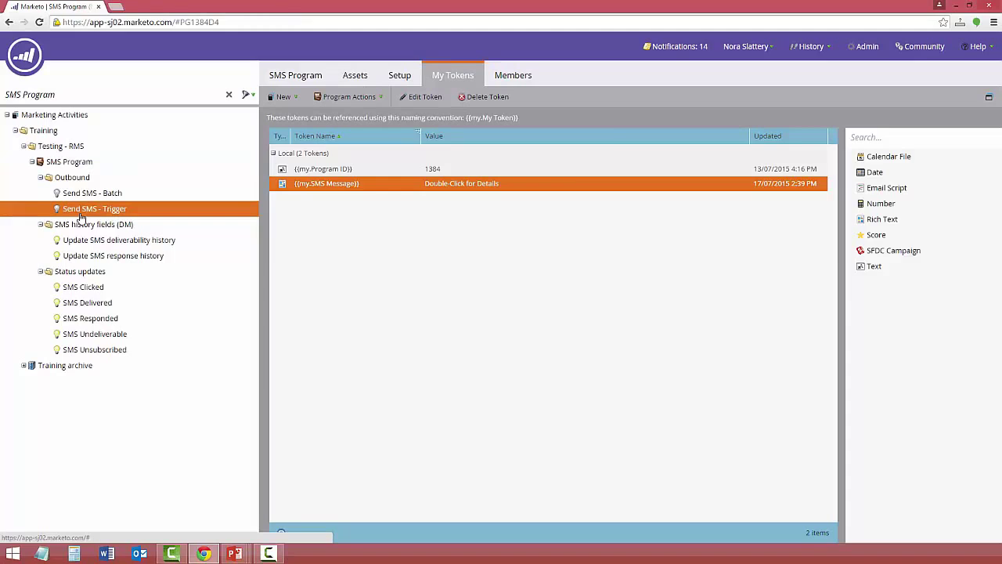
- Add Fills Out Form and Added to List triggers to the Send SMS - Trigger campaign
click(94, 208)
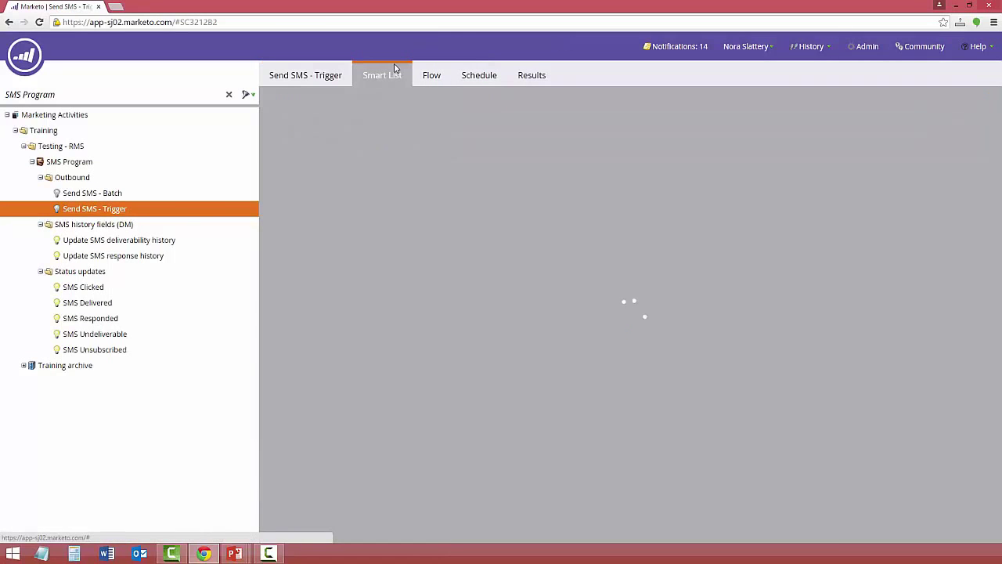
click(382, 74)
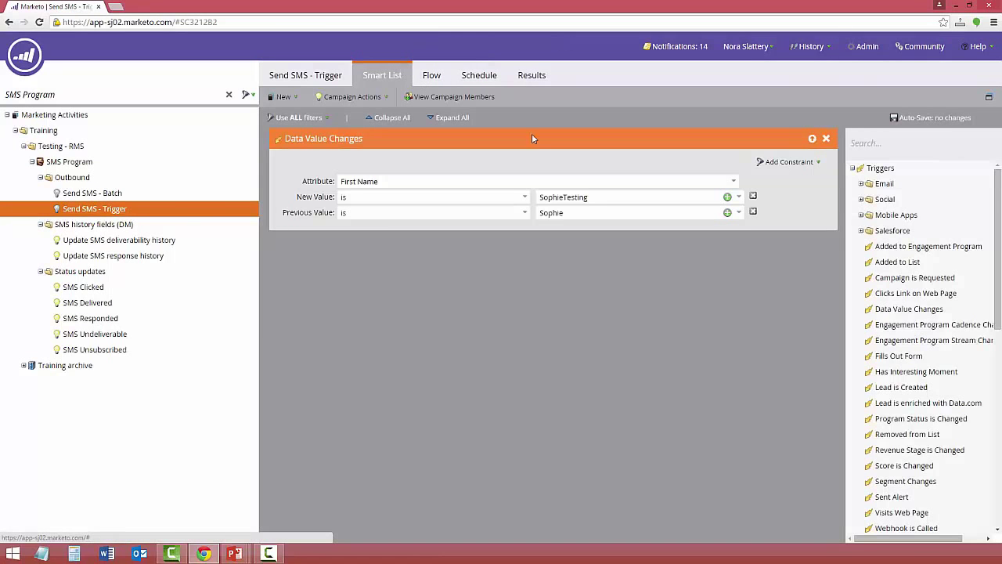
text(form)
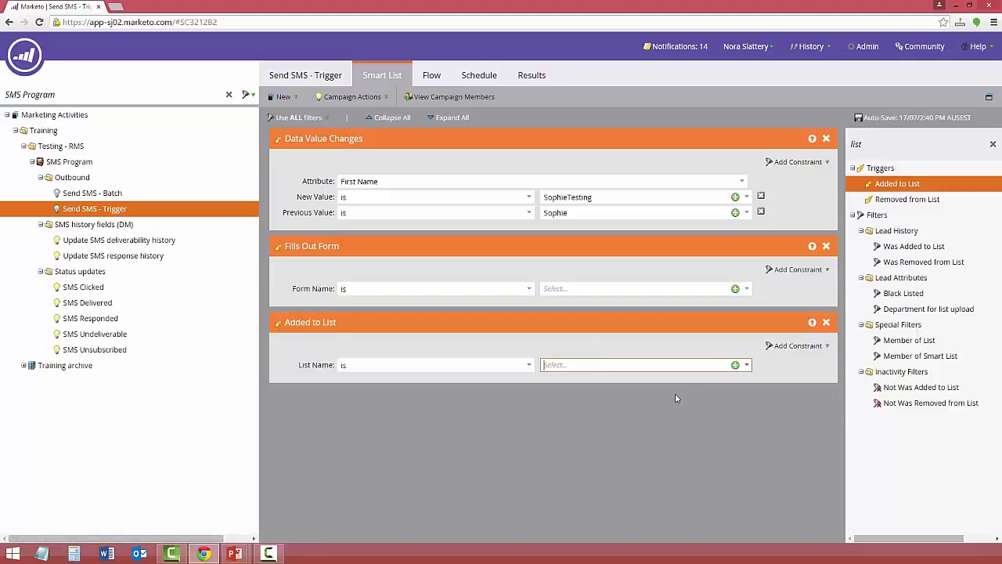
- Review the campaign's Flow and Schedule, then check the lead's activity log for the webhook send
click(431, 75)
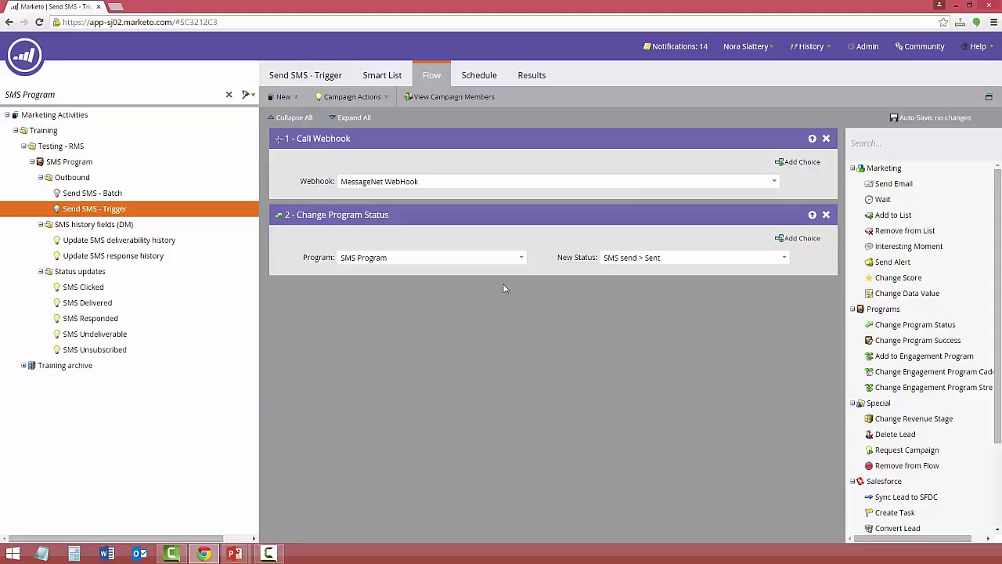
mouse_move(497, 285)
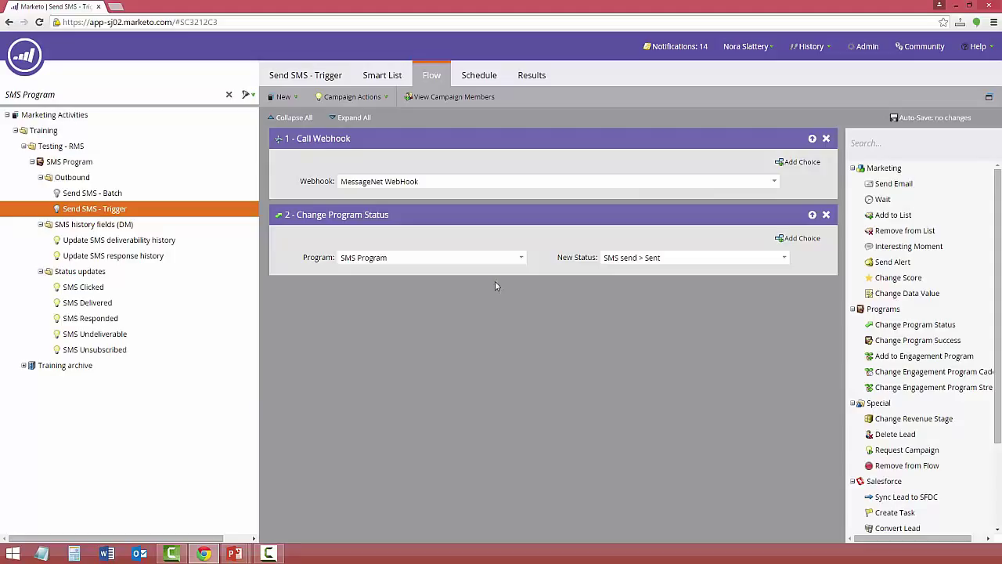
click(480, 75)
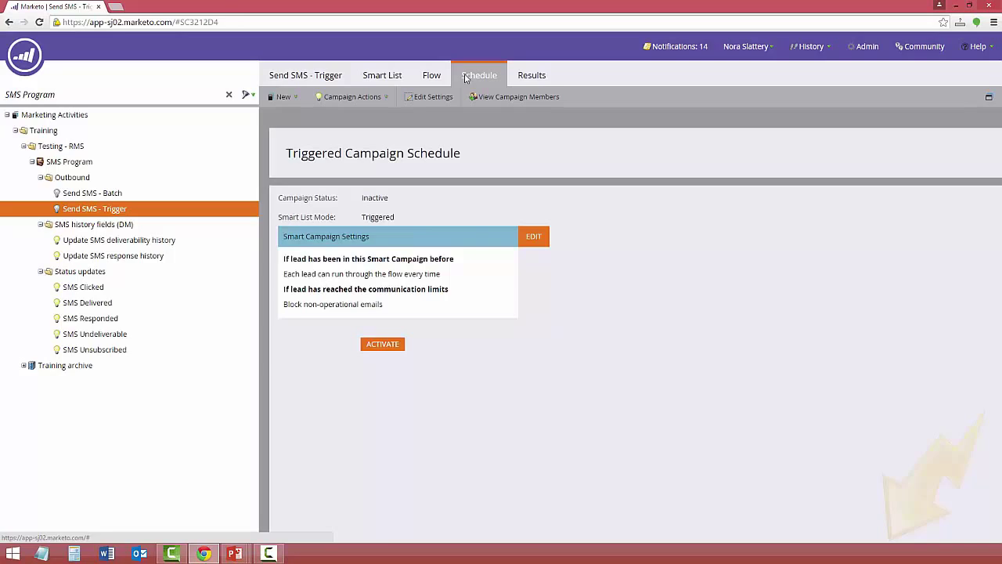
click(382, 344)
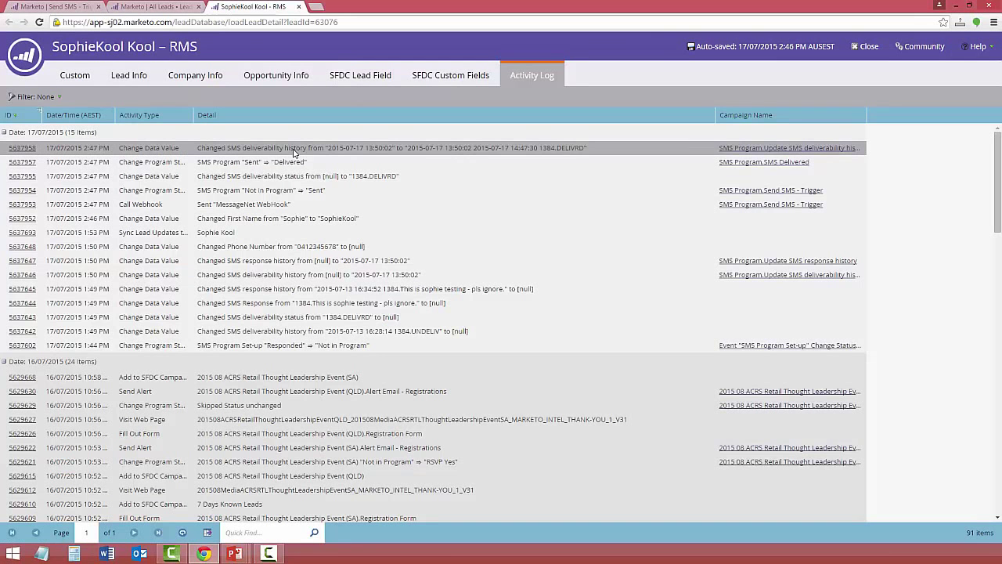
mouse_move(570, 149)
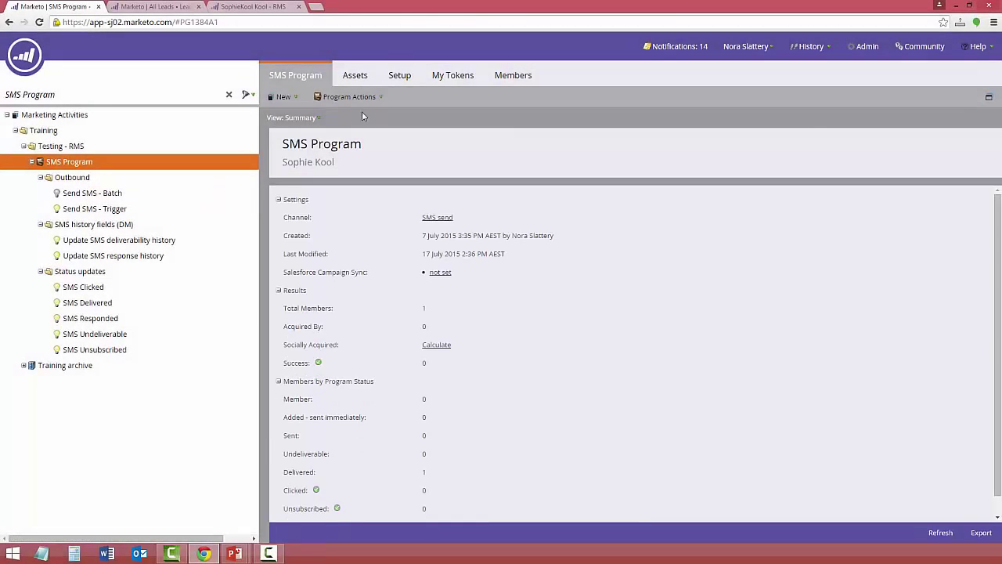
- Confirm one member in Delivered on the SMS Program summary, then reopen the test lead's record
scroll(down, 3)
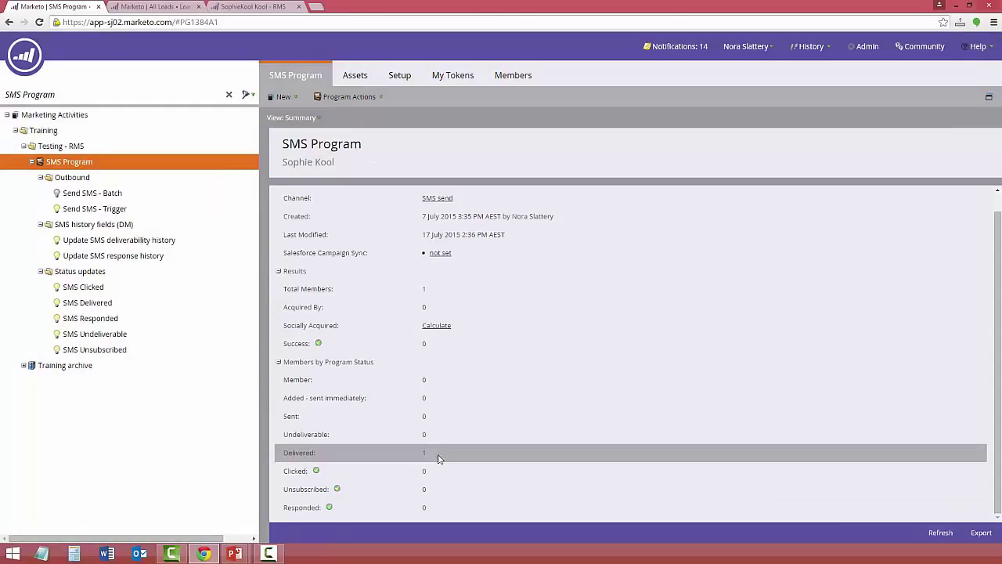
mouse_move(474, 524)
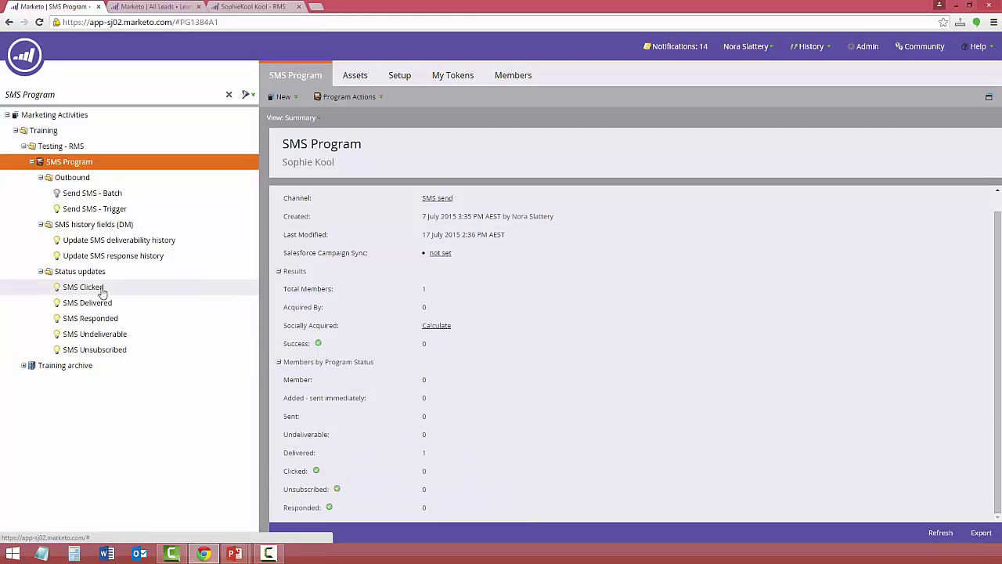
click(254, 7)
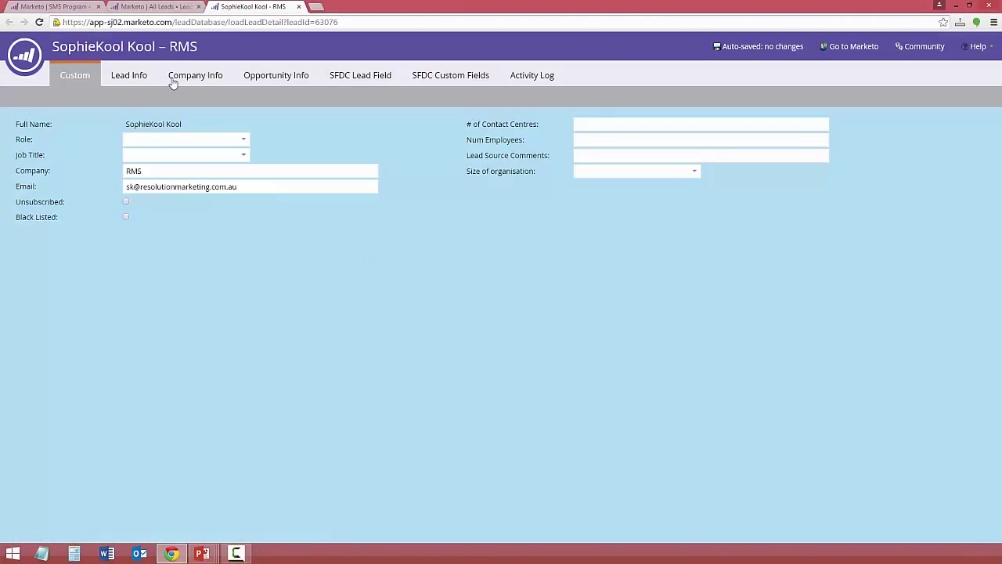
- Inspect the lead's SMS deliverability history showing status 1384.DELIVRD in Lead Info
click(129, 74)
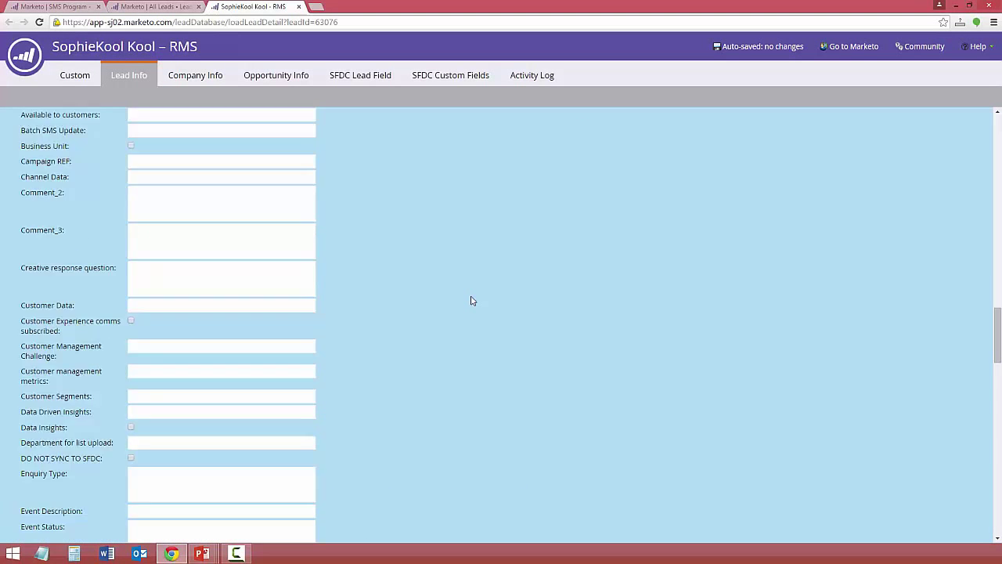
scroll(down, 3)
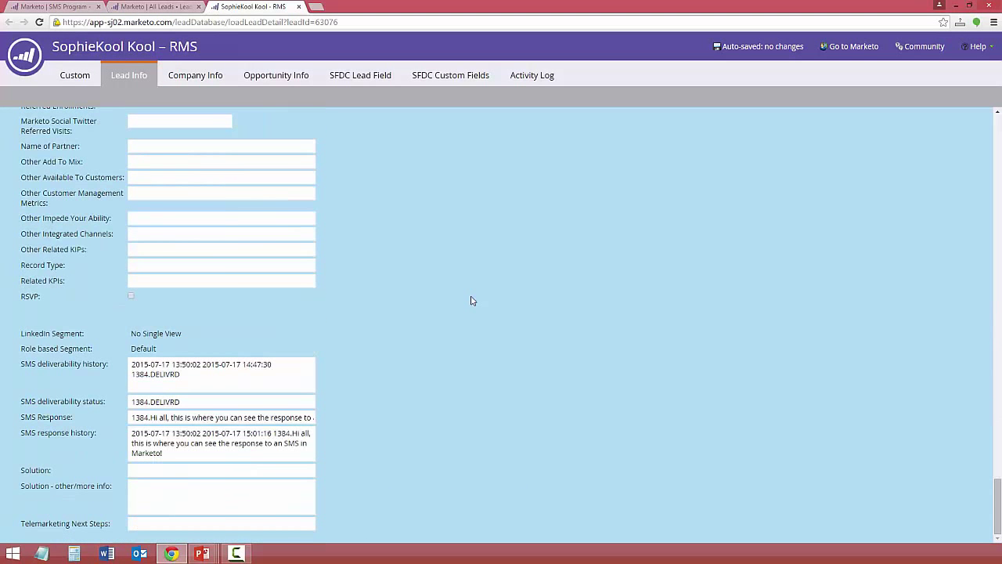
click(183, 375)
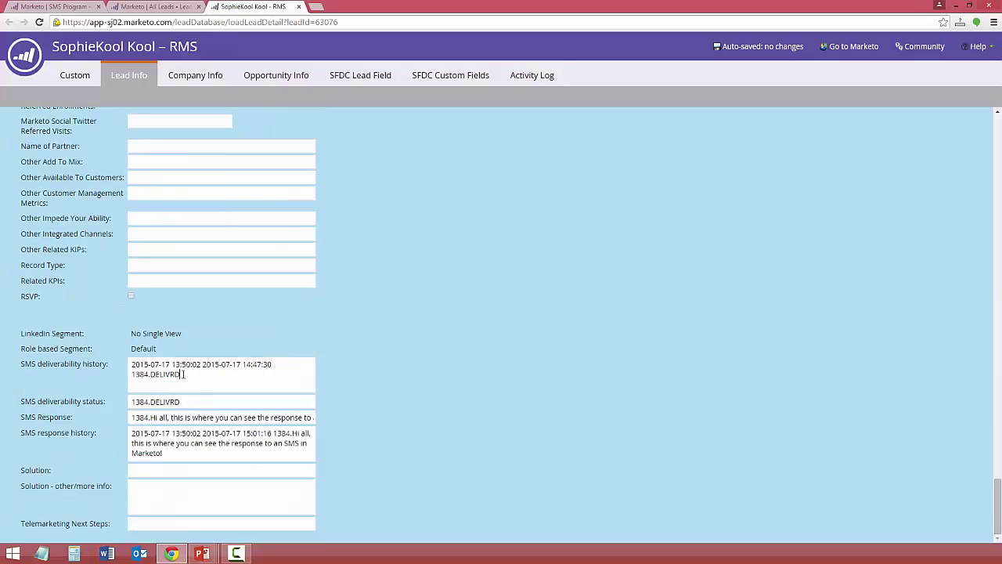